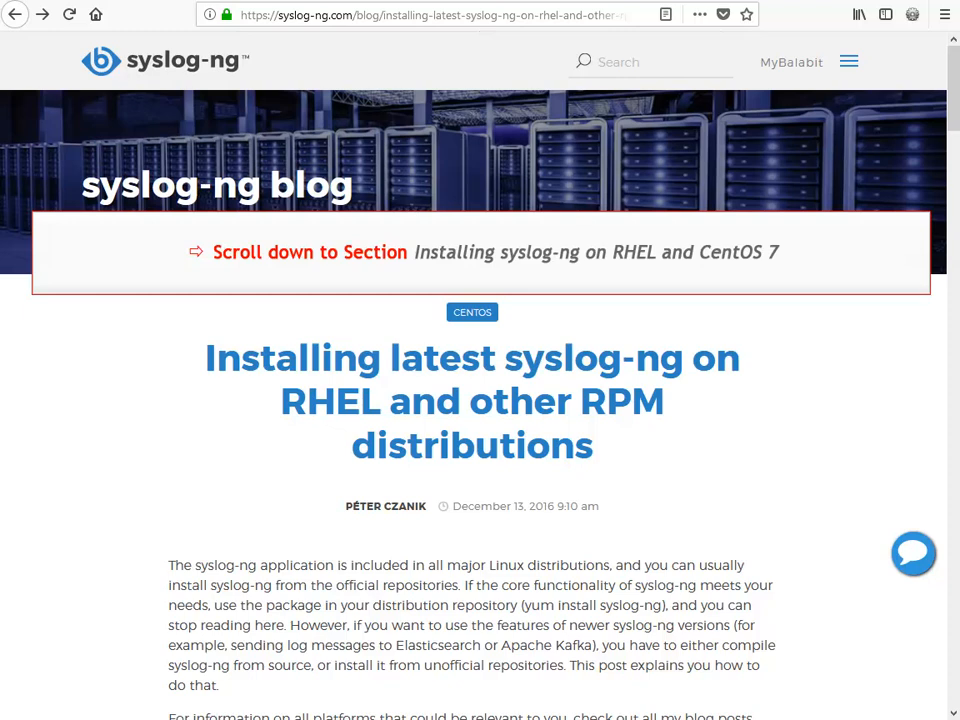
Scroll the syslog-ng blog post down to the RHEL and CentOS 7 installation section.
scroll(down, 3)
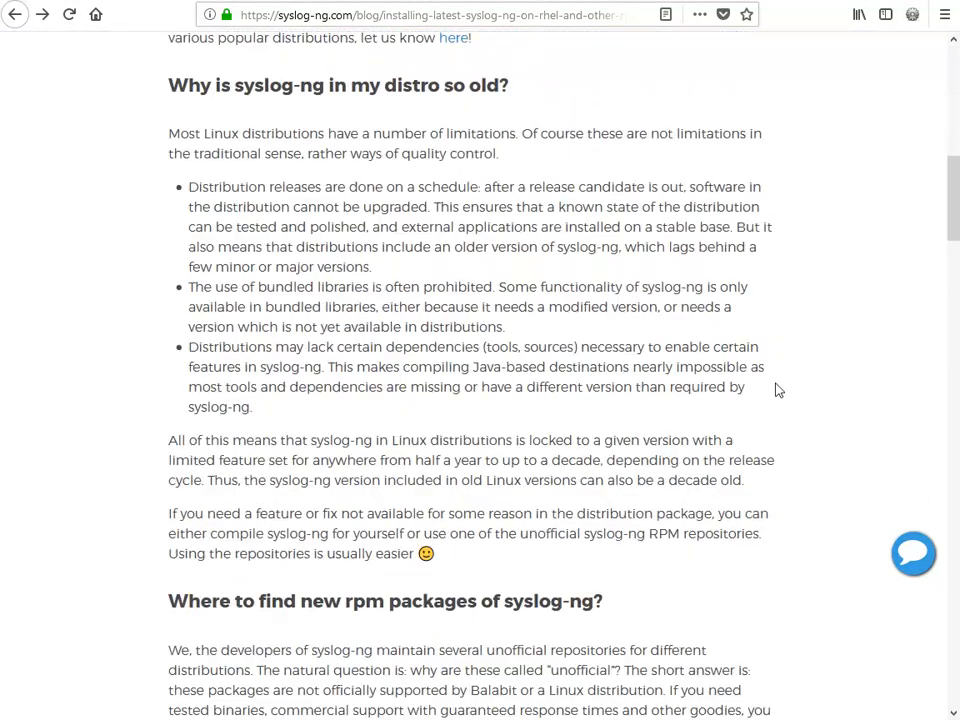
scroll(down, 3)
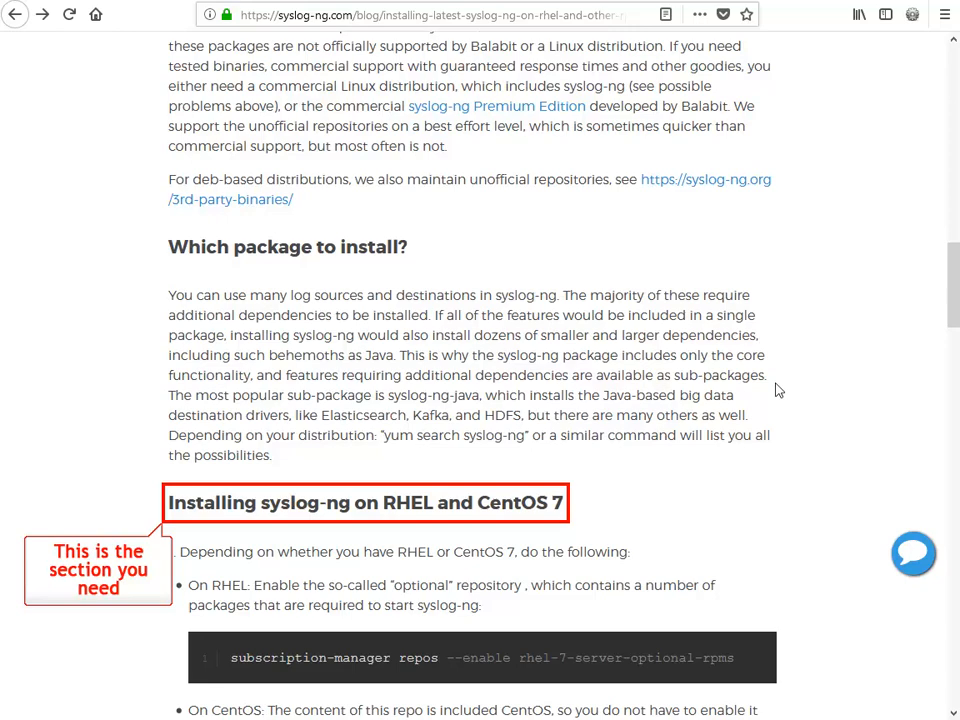
scroll(down, 3)
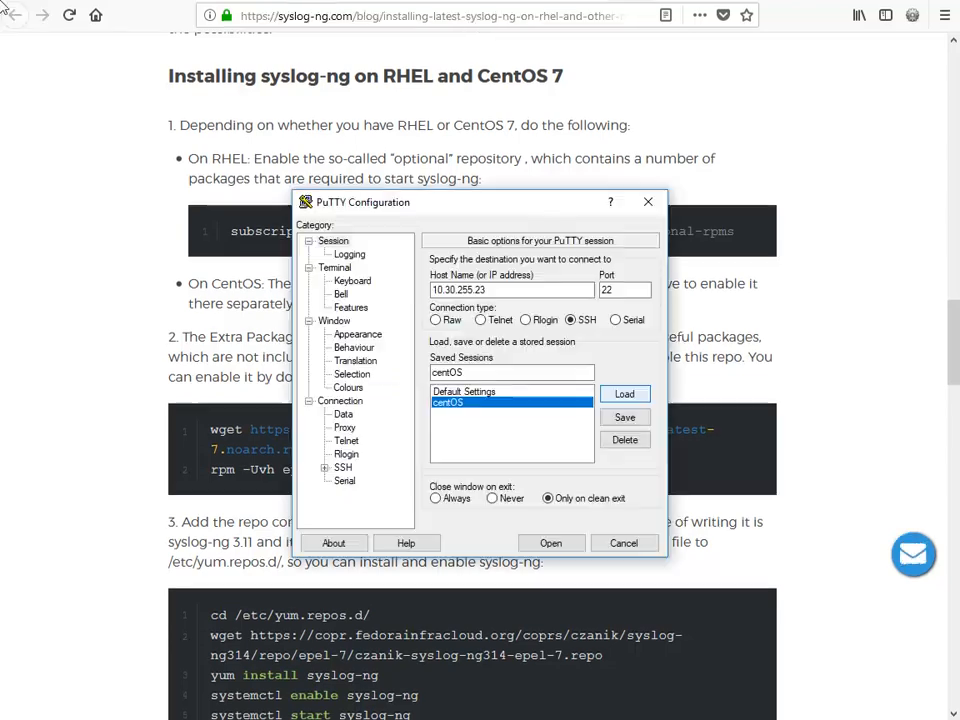
Connect to the saved centOS session and log in as root.
click(550, 542)
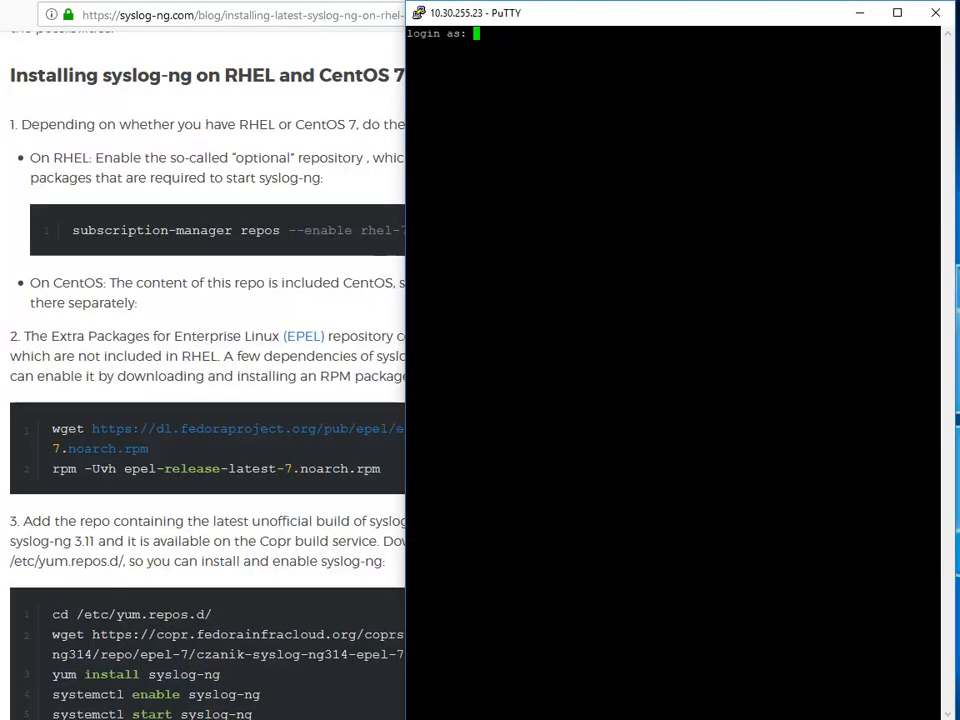
text(root)
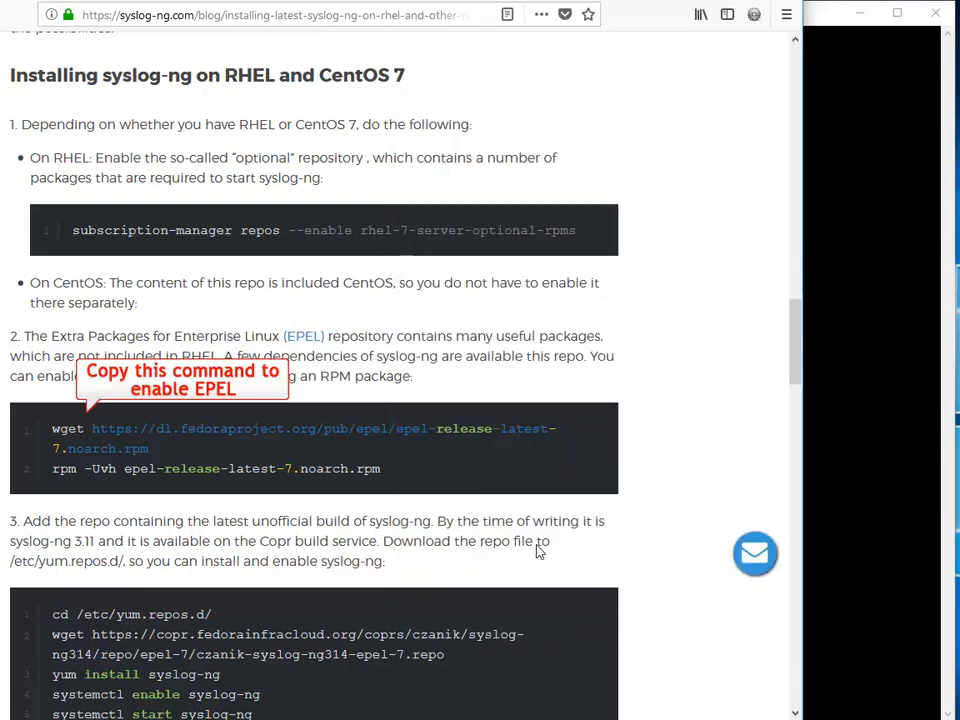
mouse_move(168, 453)
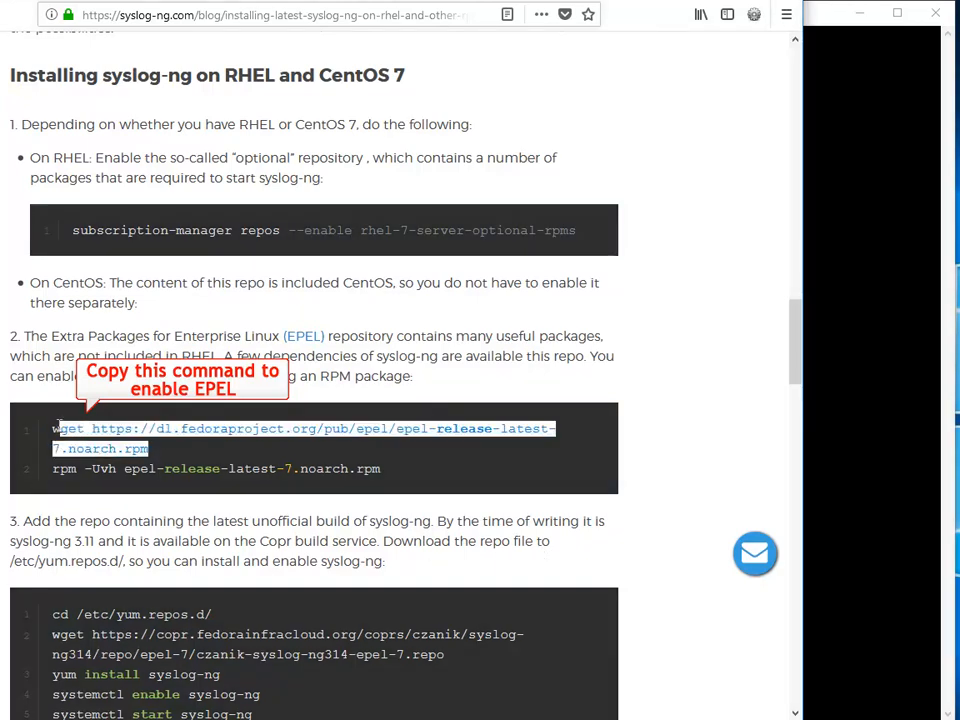
mouse_move(867, 237)
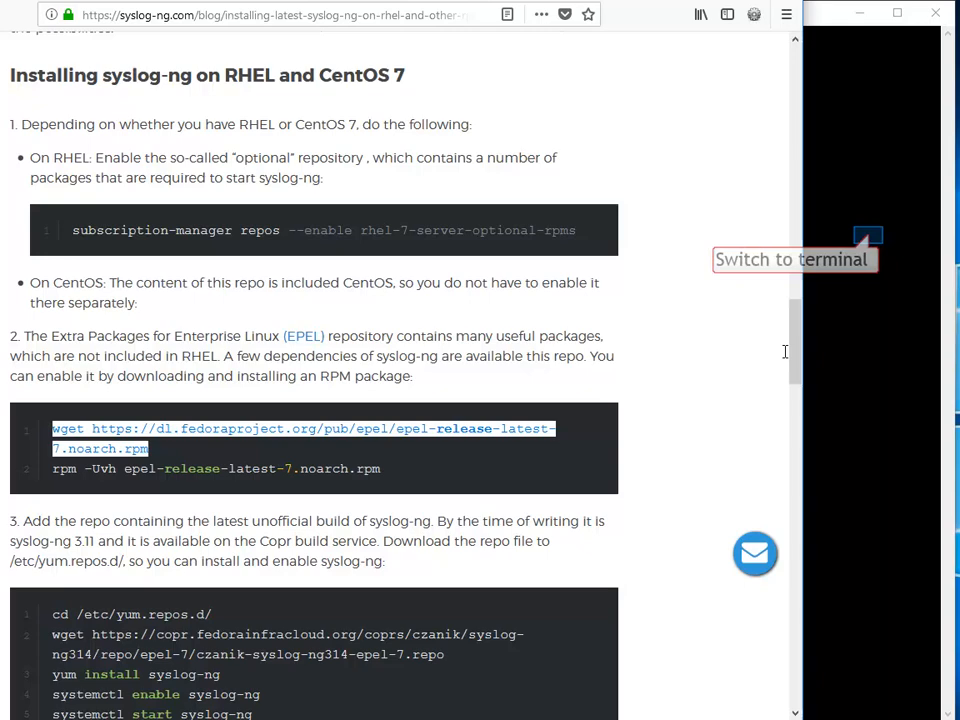
Run the wget command fetching epel-release-latest-7.noarch.rpm in the PuTTY terminal.
click(868, 242)
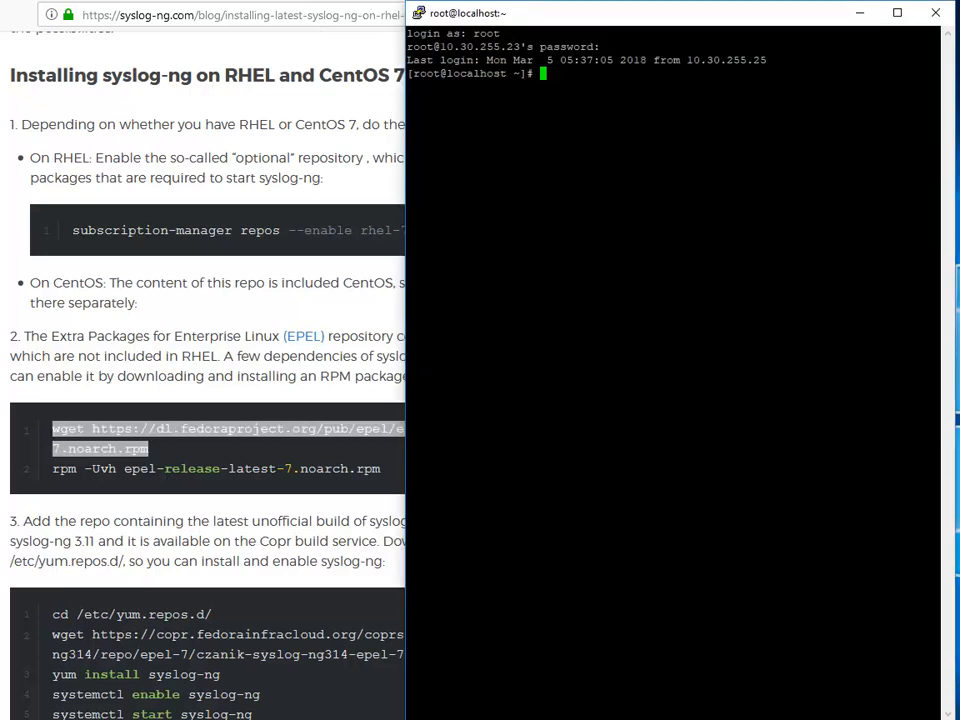
text(wget https://dl.fedoraproject.org/pub/epel/epel-release-latest-7.noarch.rpm)
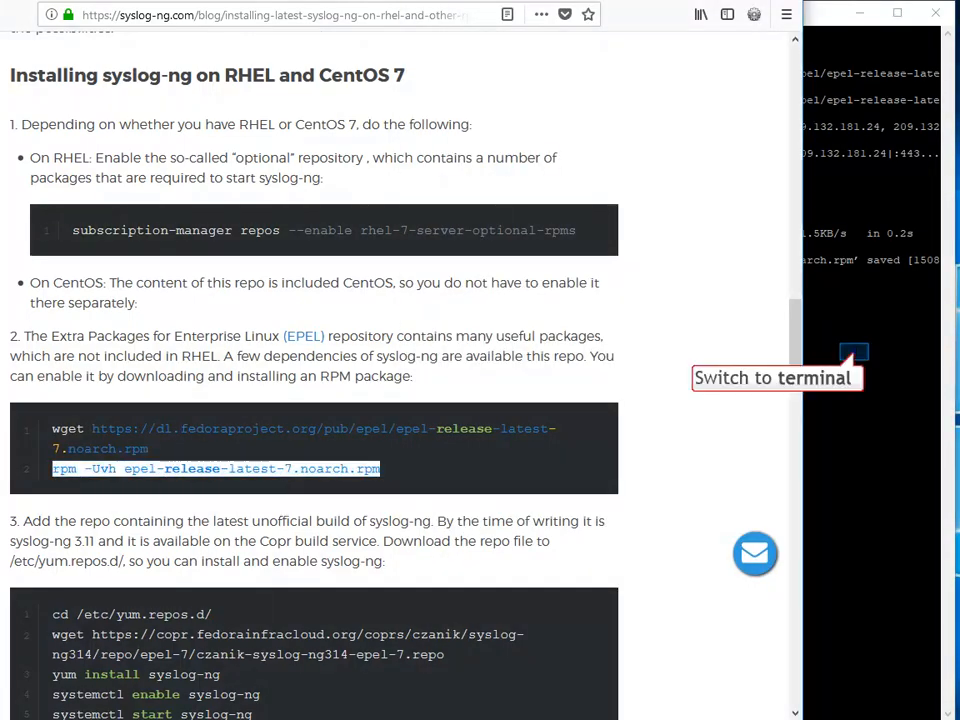
click(853, 352)
text(yum eras)
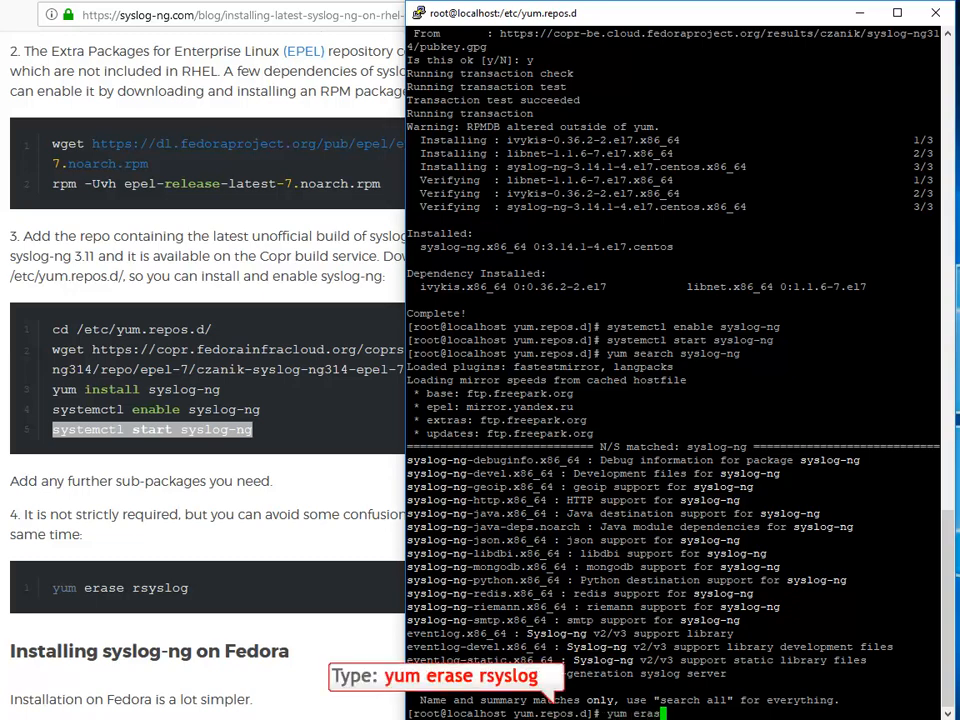
Run yum erase rsyslog to remove the rsyslog package.
text(rsyslog)
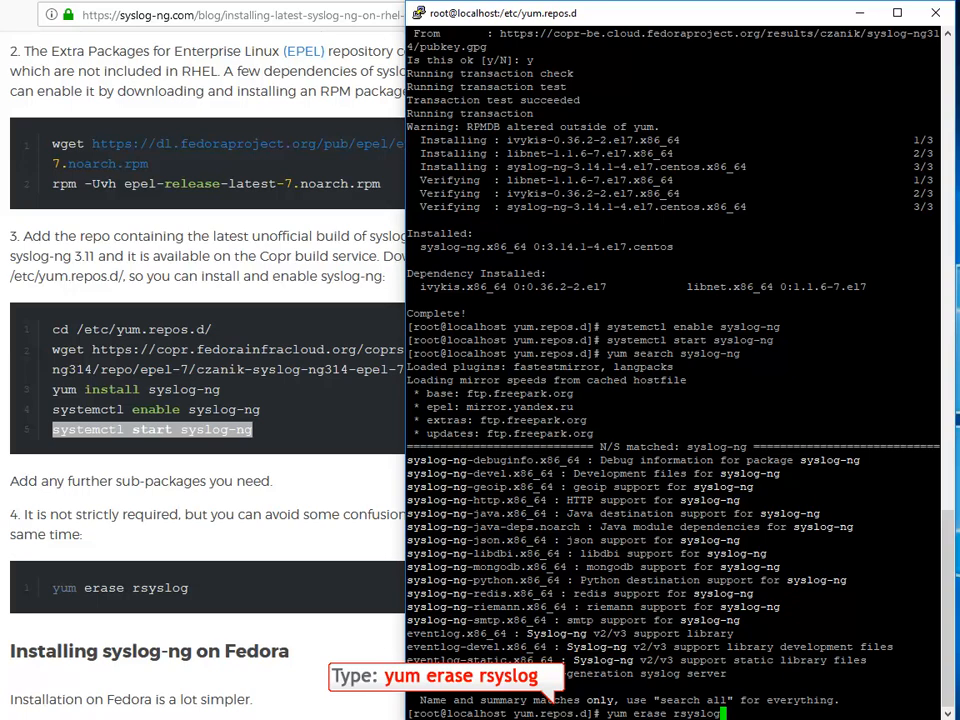
key(Return)
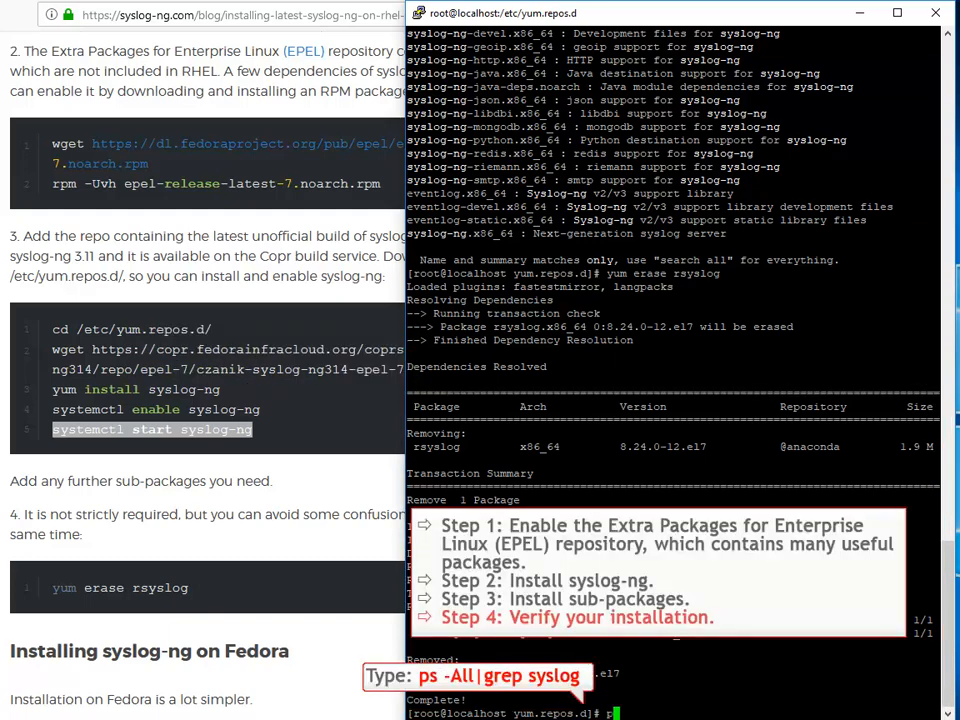
Enter 'ps -All|grep syslog' at the prompt to list syslog processes.
text(ps -All|grep syslog)
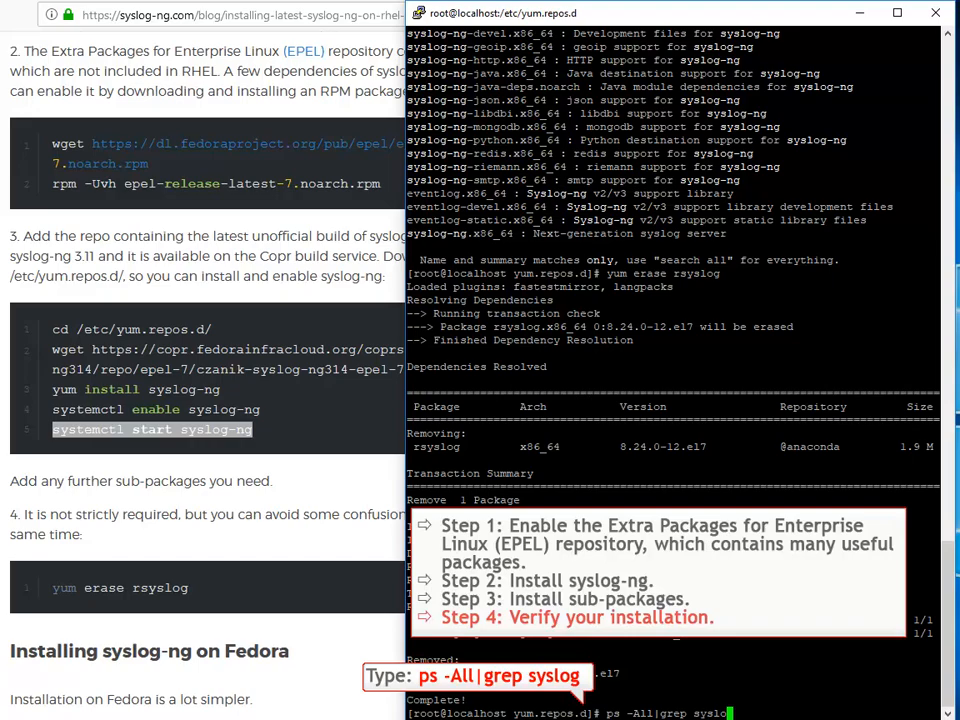